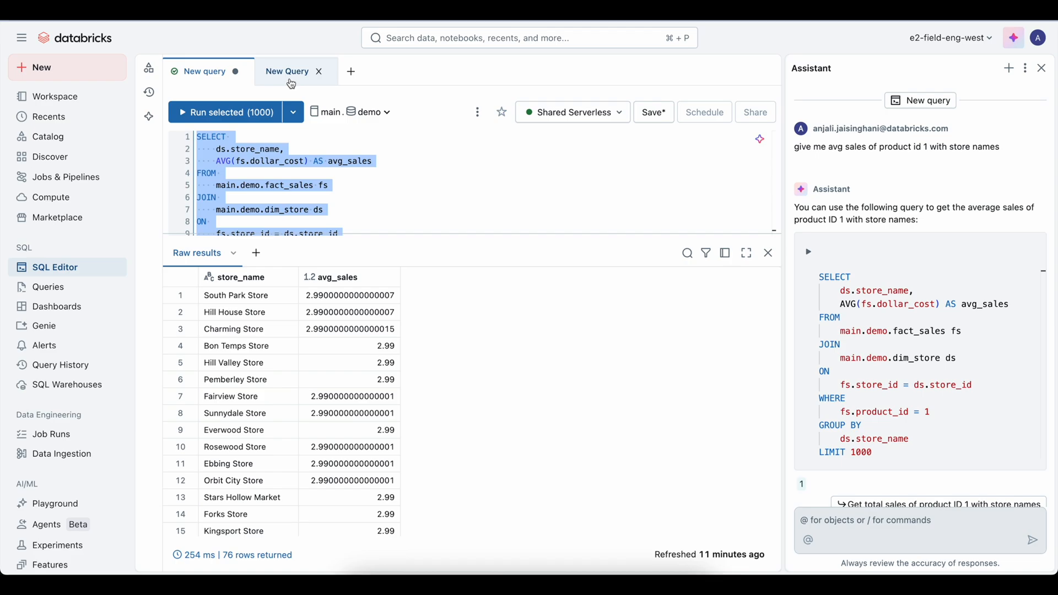
Request an /optimize rewrite of the convoluted average-sales query in the second query tab.
click(287, 72)
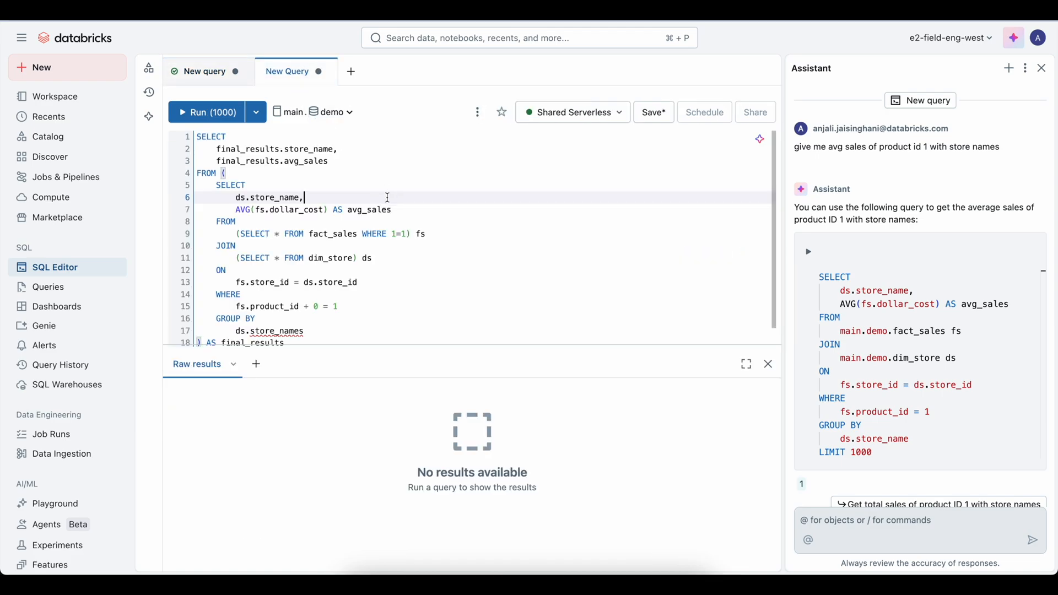
click(207, 112)
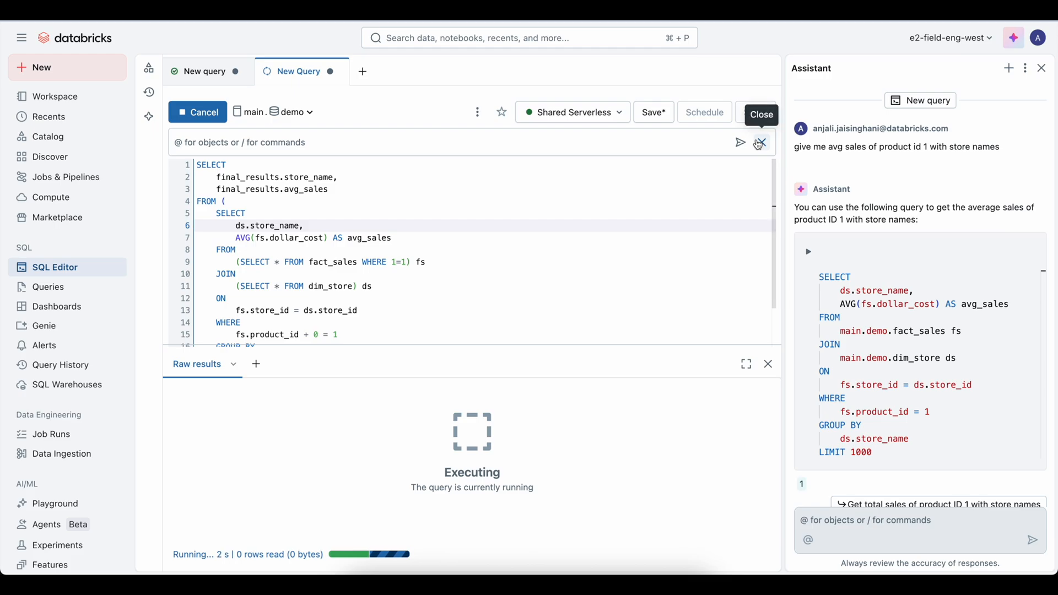
text(/optimize)
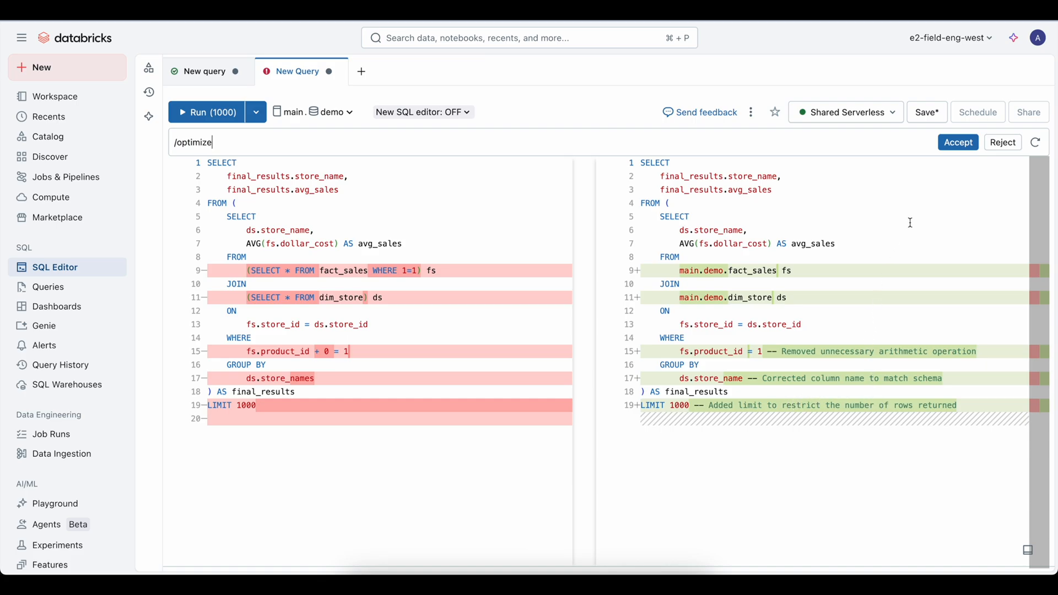
mouse_move(836, 48)
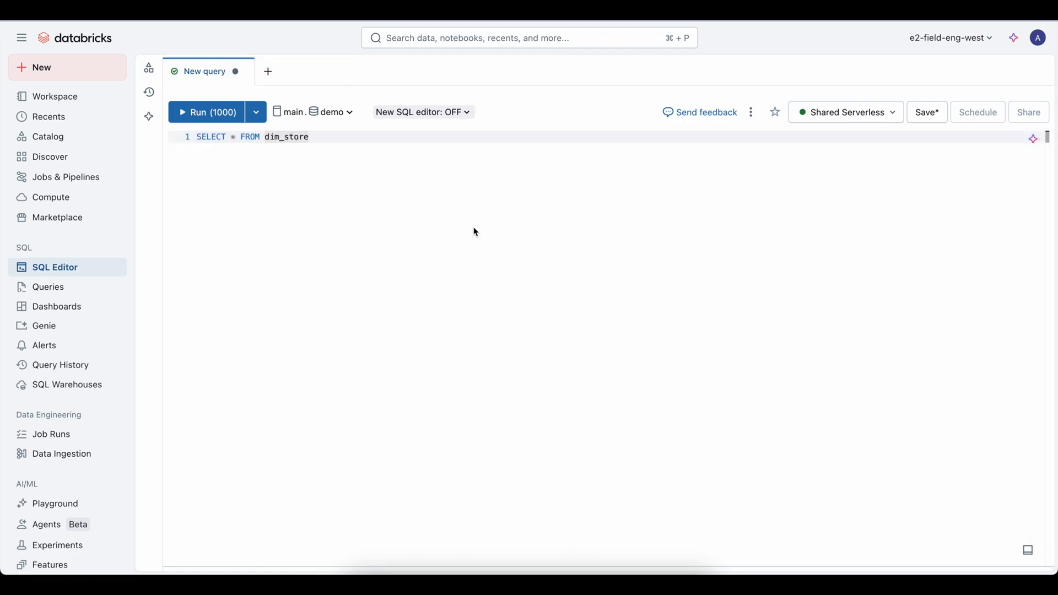
Run SELECT * FROM dim_store, then insert the Assistant's avg-sales-of-product-1-with-store-names query.
click(207, 112)
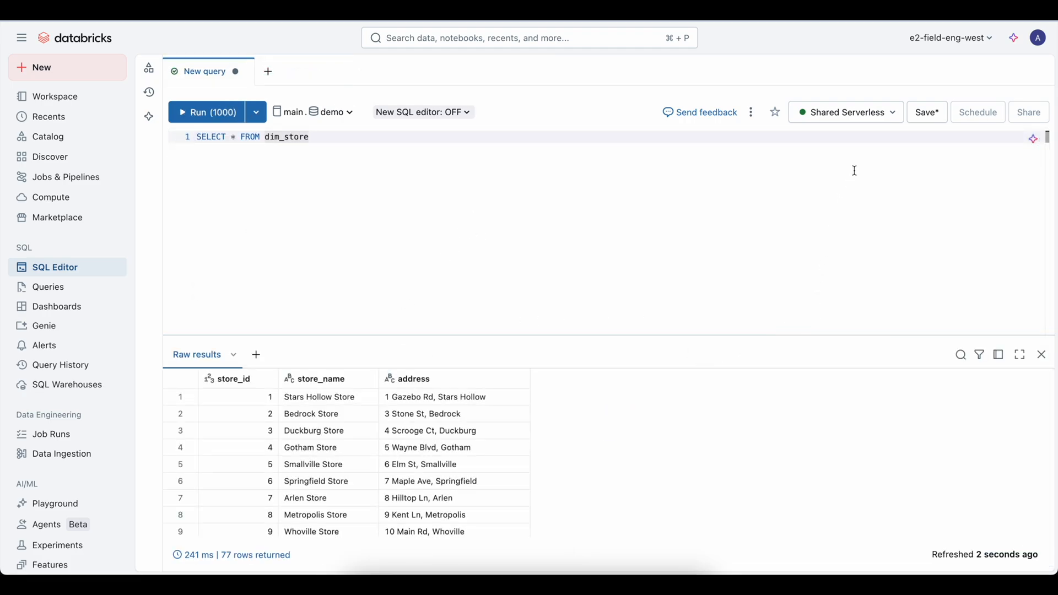
click(1013, 38)
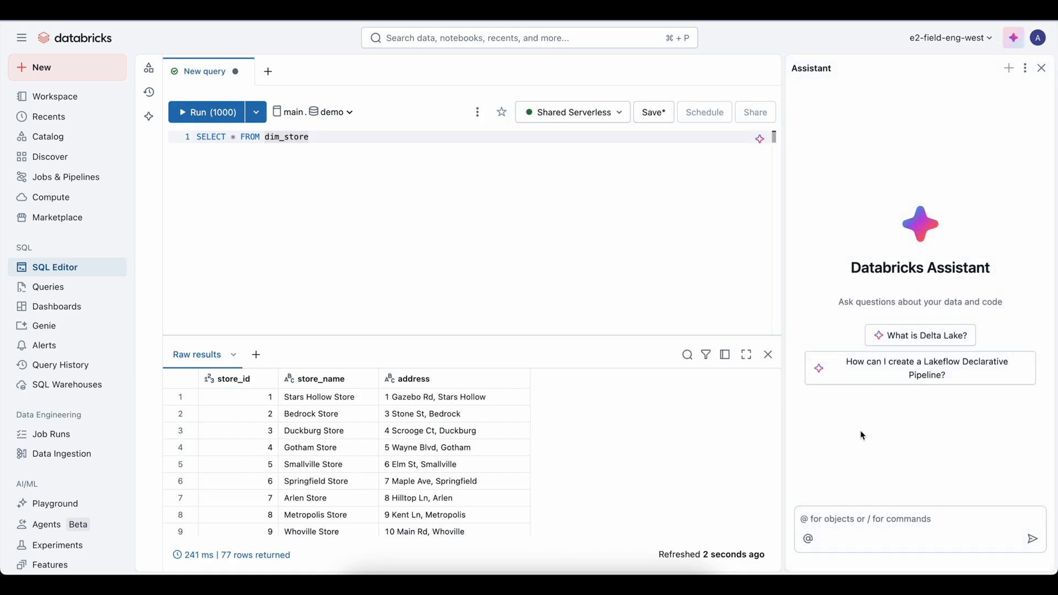
text(give me avg sales of product id 1 with store names)
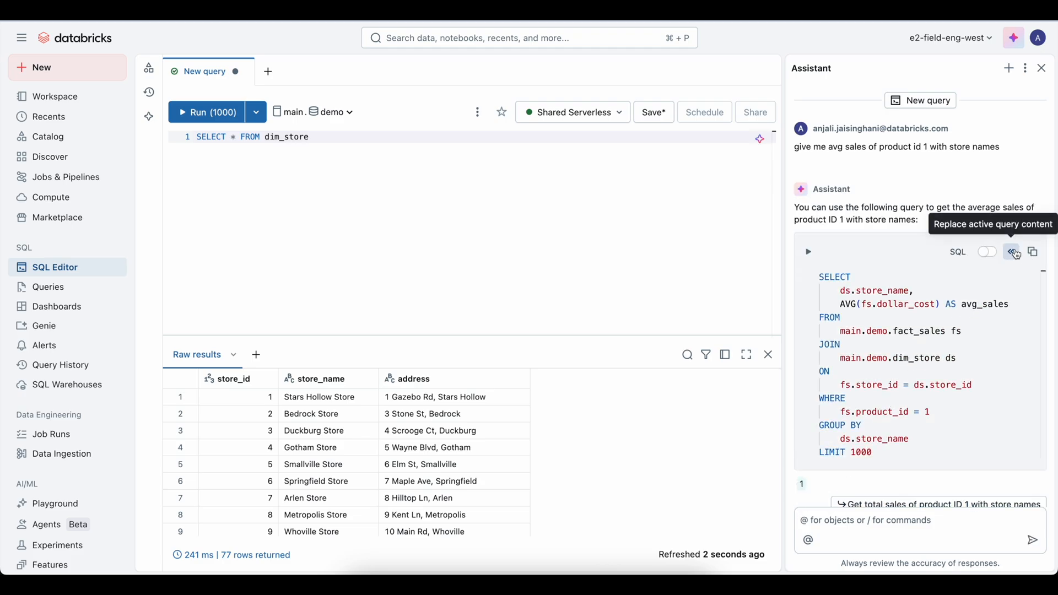
click(1012, 252)
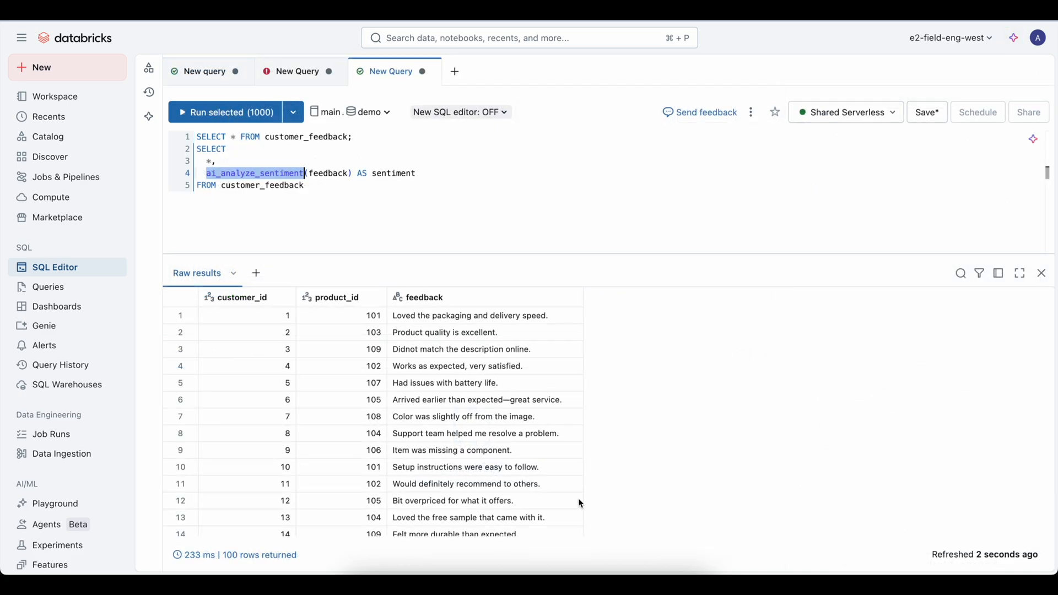
Run only the ai_analyze_sentiment statement to label each customer feedback row's sentiment.
scroll(down, 3)
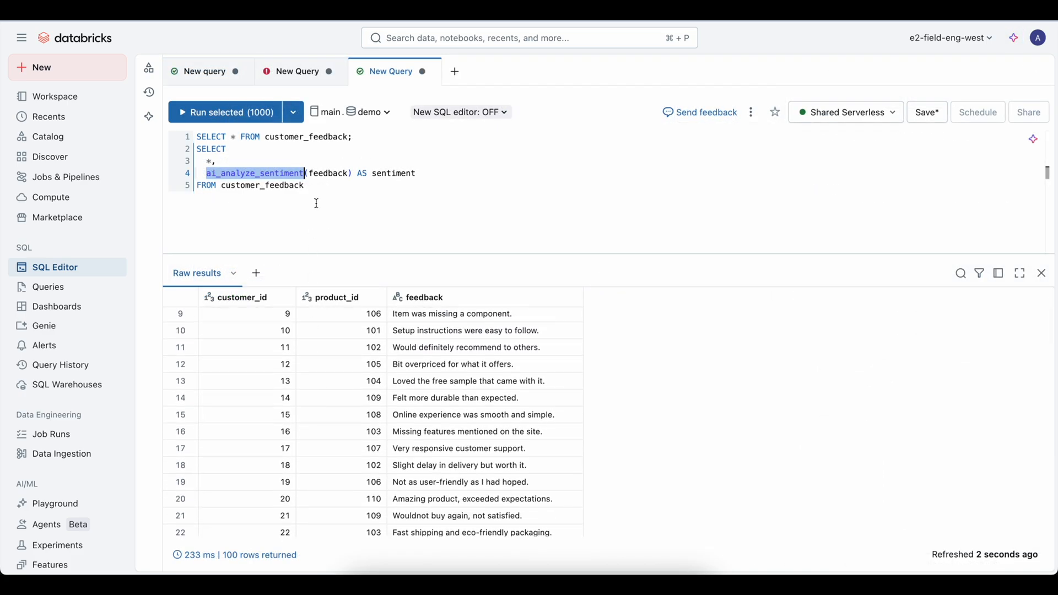
click(305, 184)
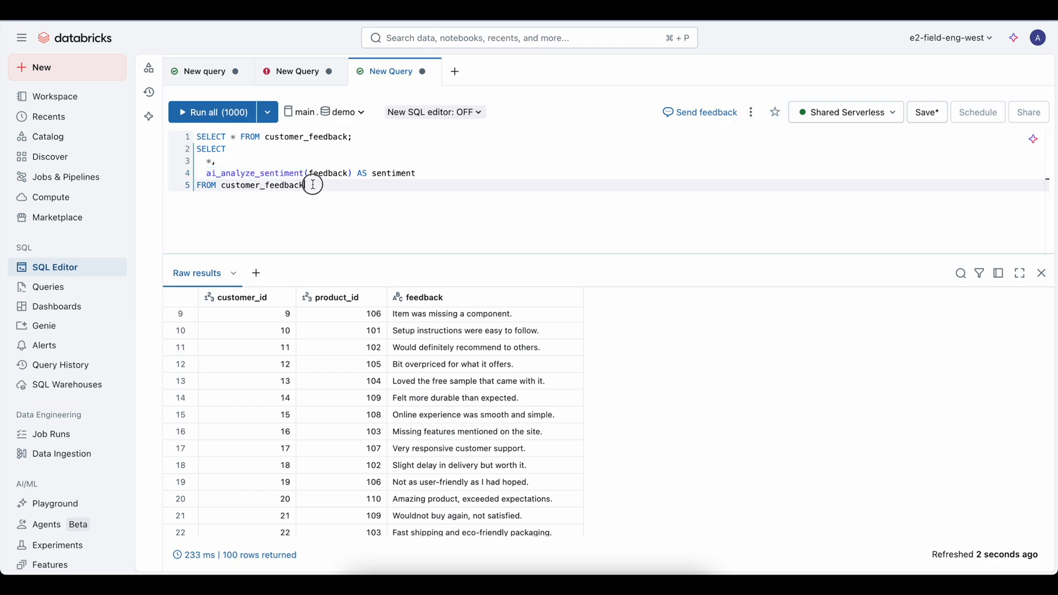
click(214, 112)
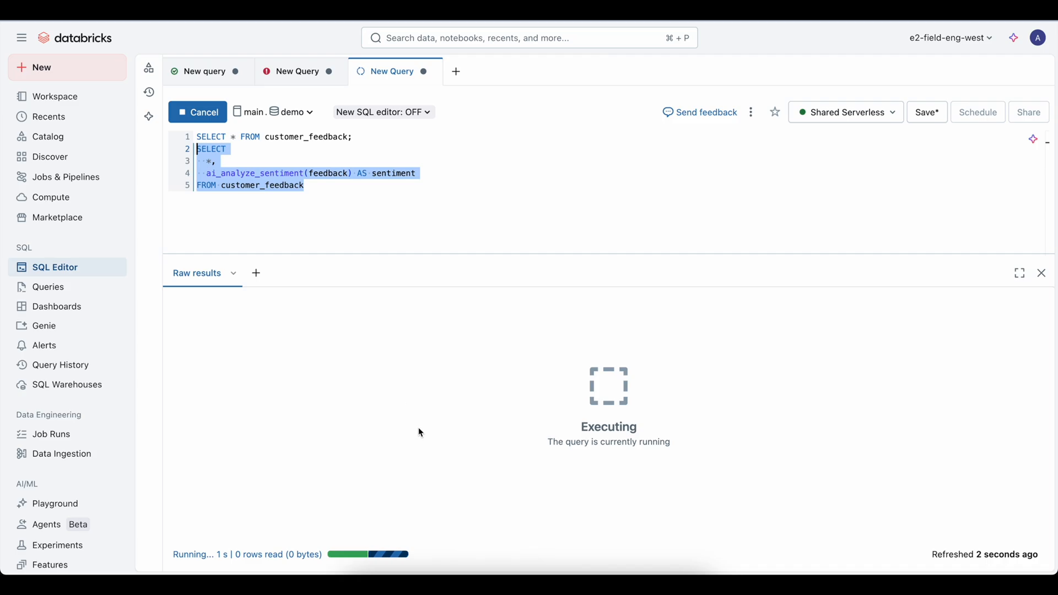
mouse_move(425, 444)
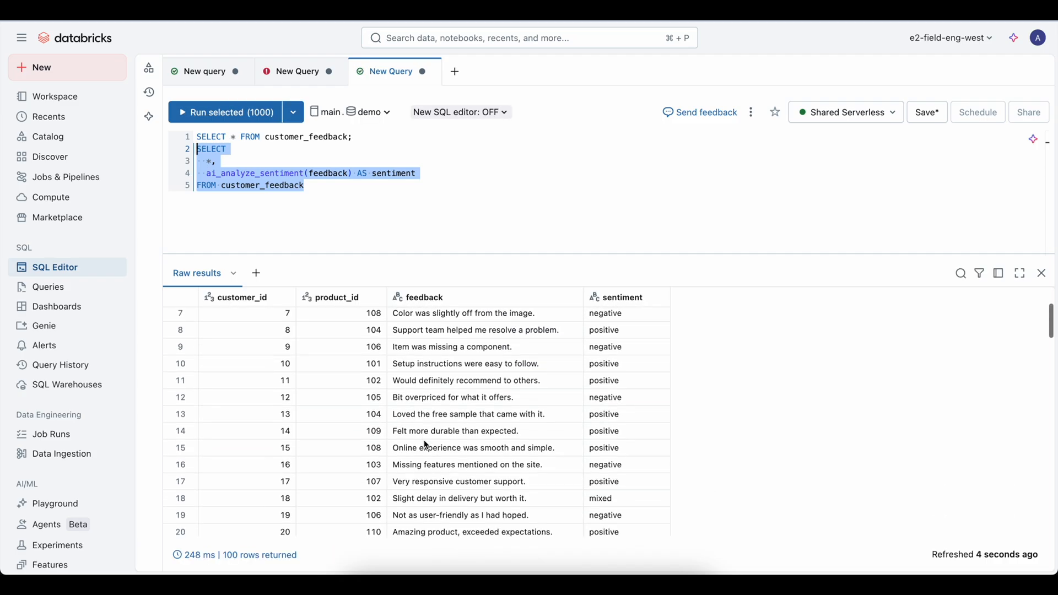
click(57, 307)
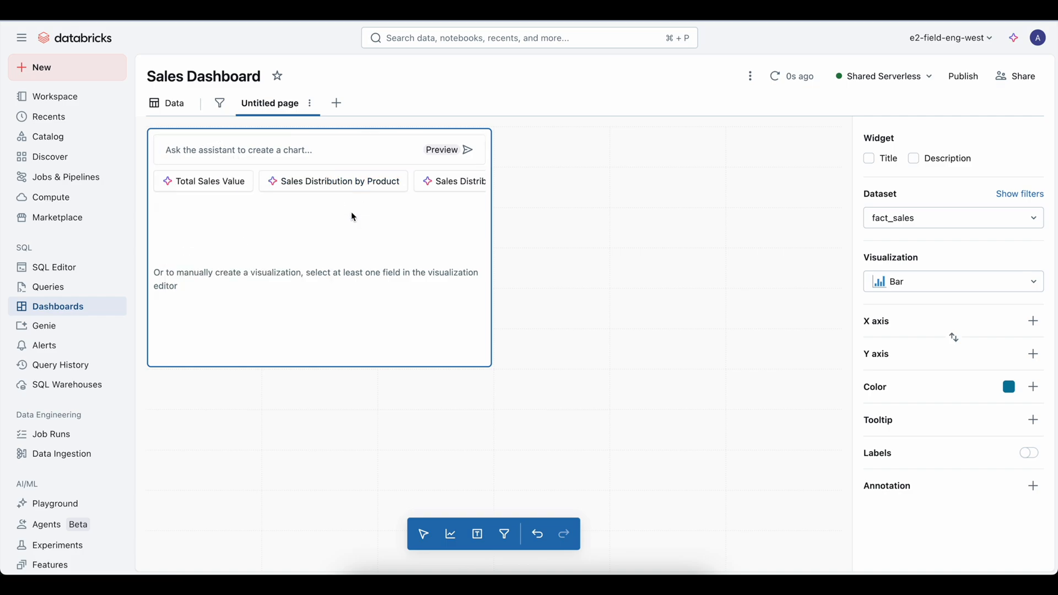
Ask the widget assistant for 'Sales per store product_id' and preview the bar chart.
text(Sales per store product_id)
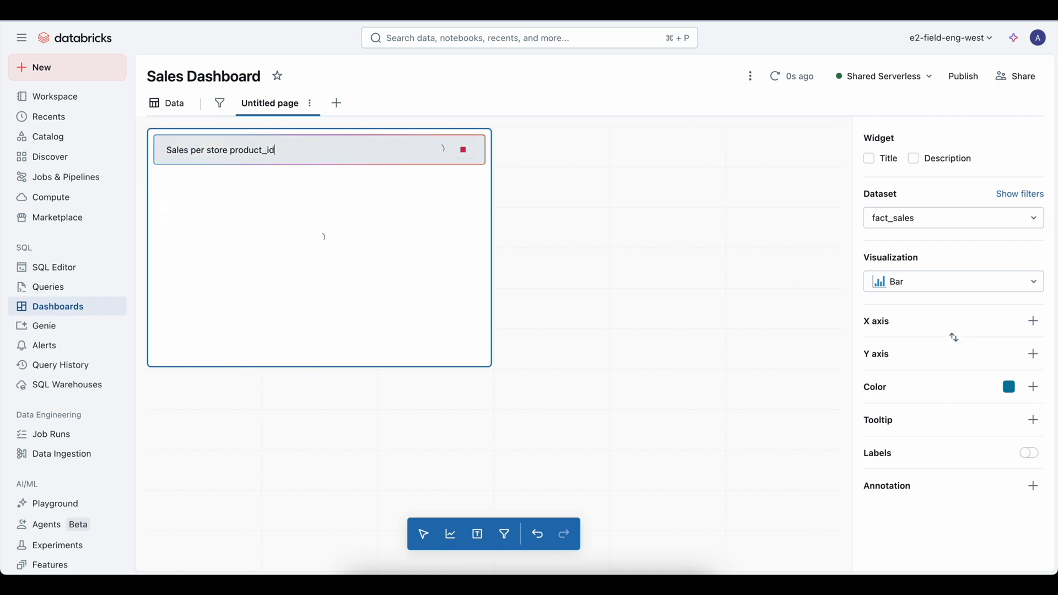
mouse_move(146, 280)
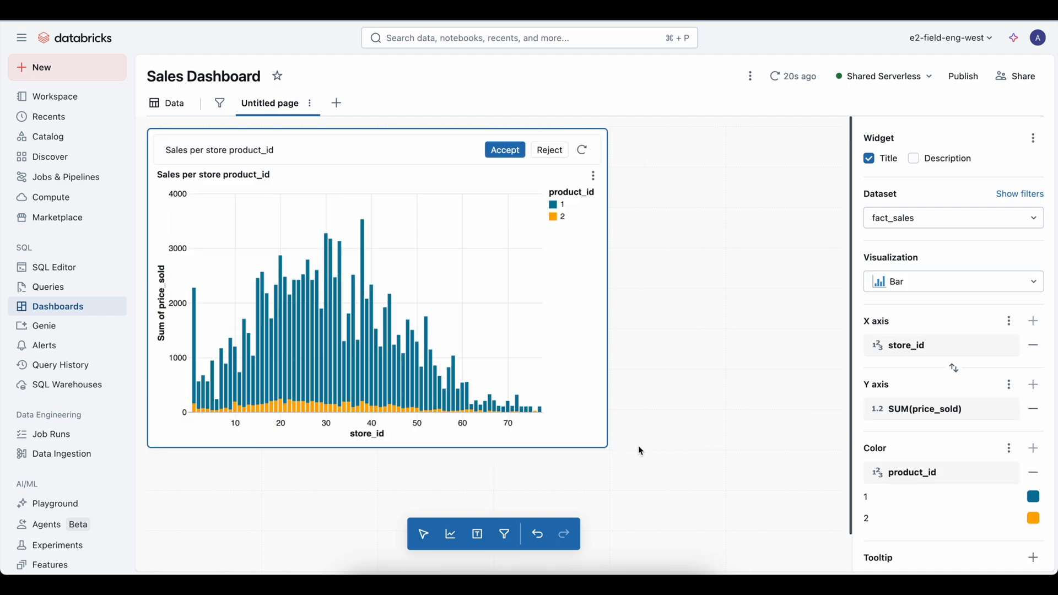
click(44, 325)
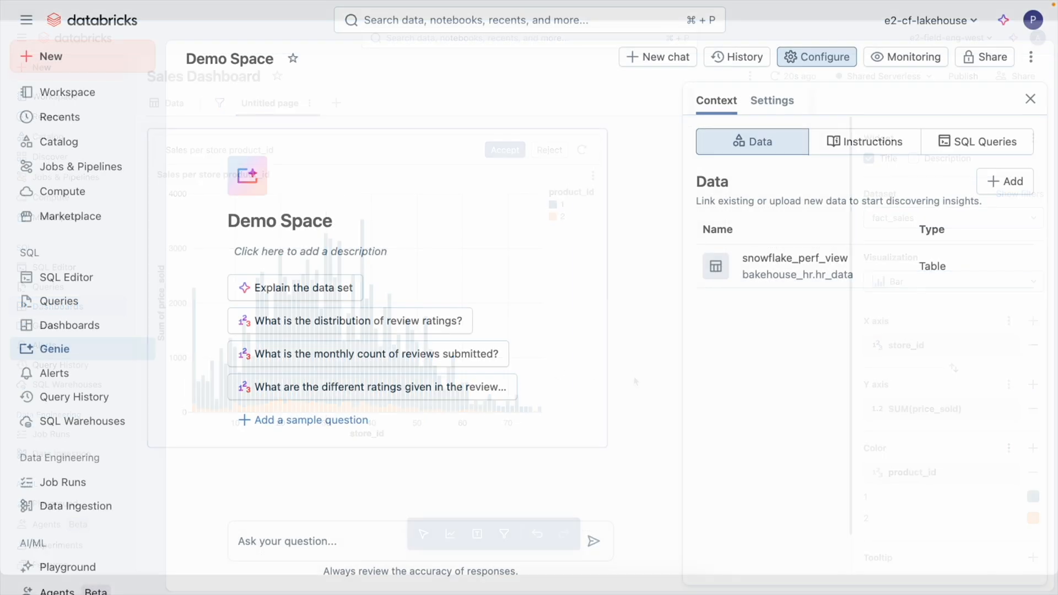
Ask Genie the sample question 'What is the distribution of review ratings?'.
click(357, 321)
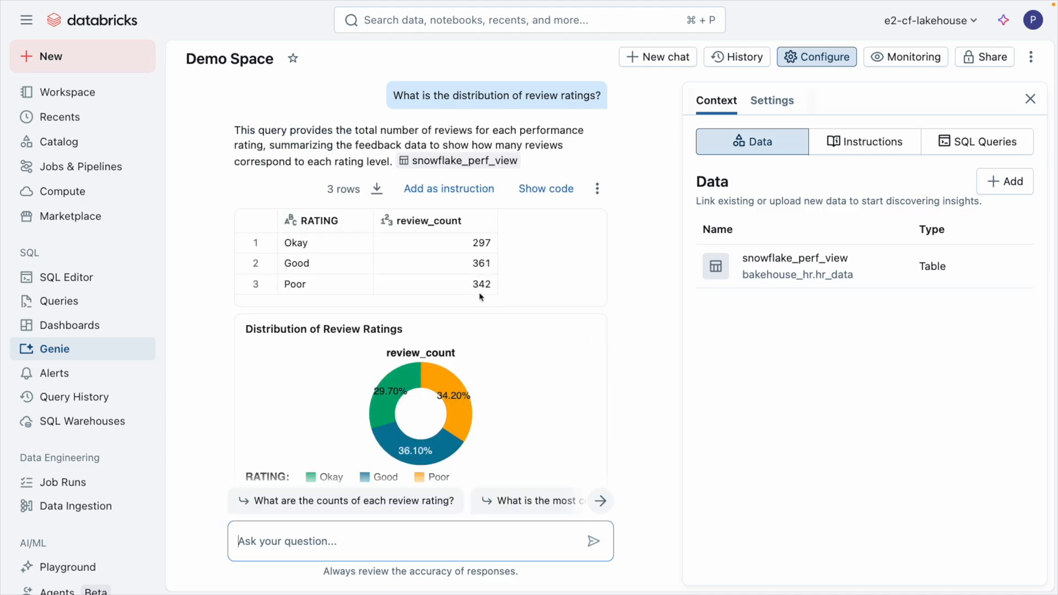
click(66, 277)
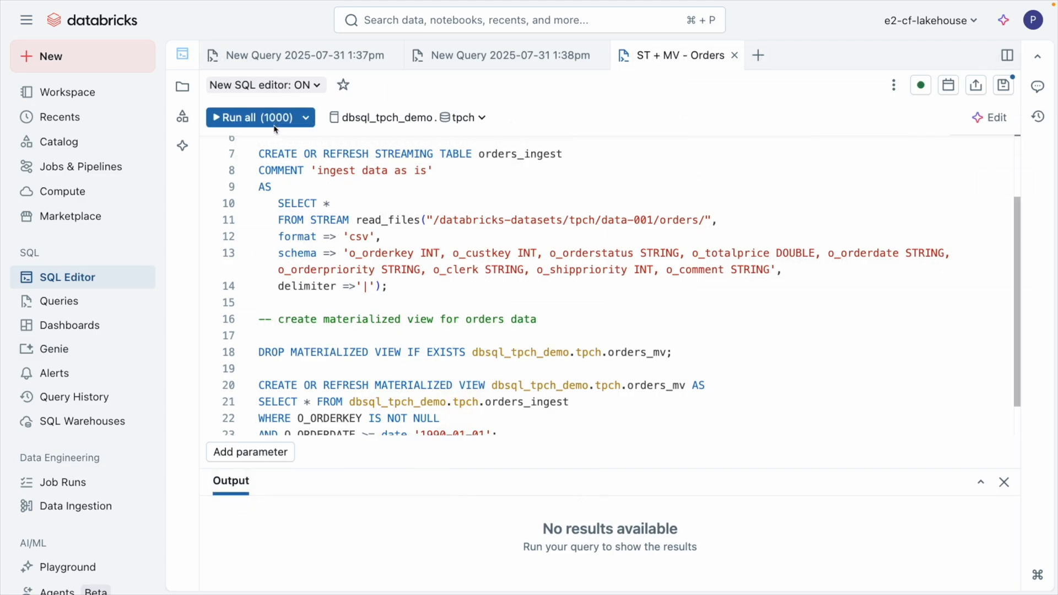
Run the orders streaming table and materialized view script, review earlier results, and browse orders_mv.
click(251, 117)
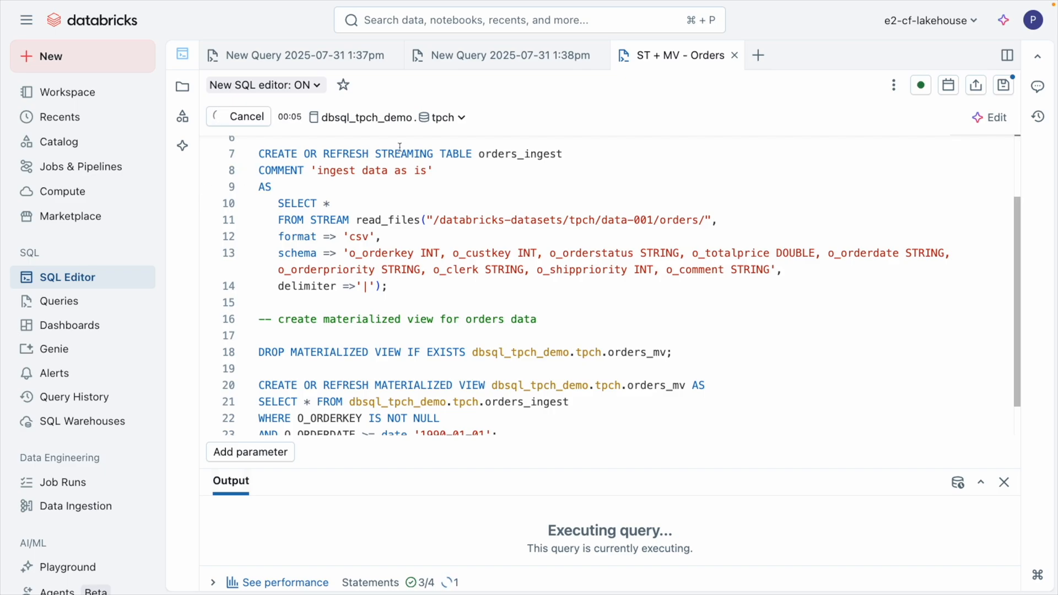
mouse_move(536, 207)
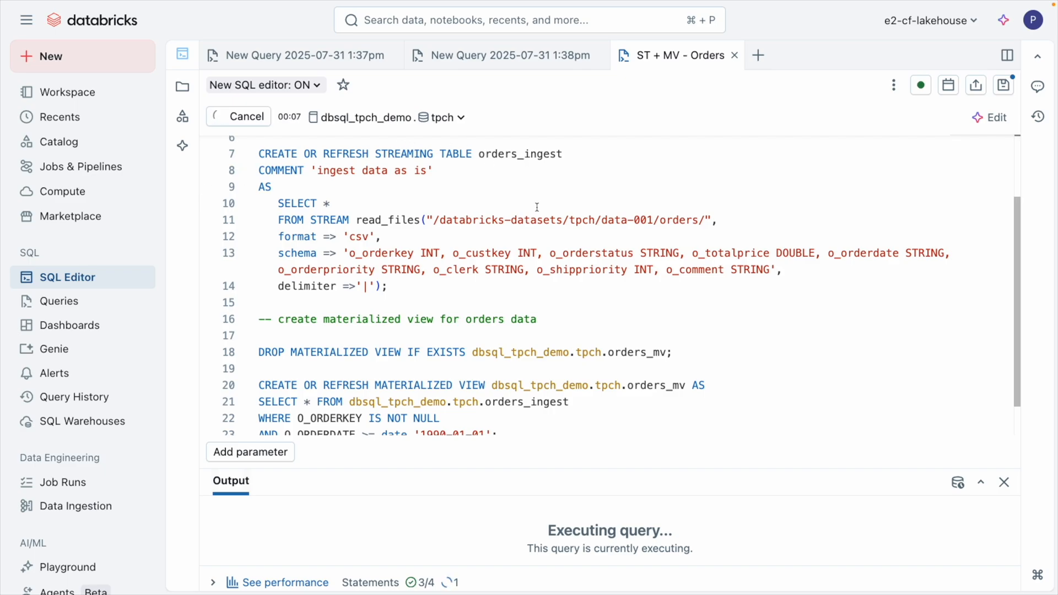
scroll(down, 3)
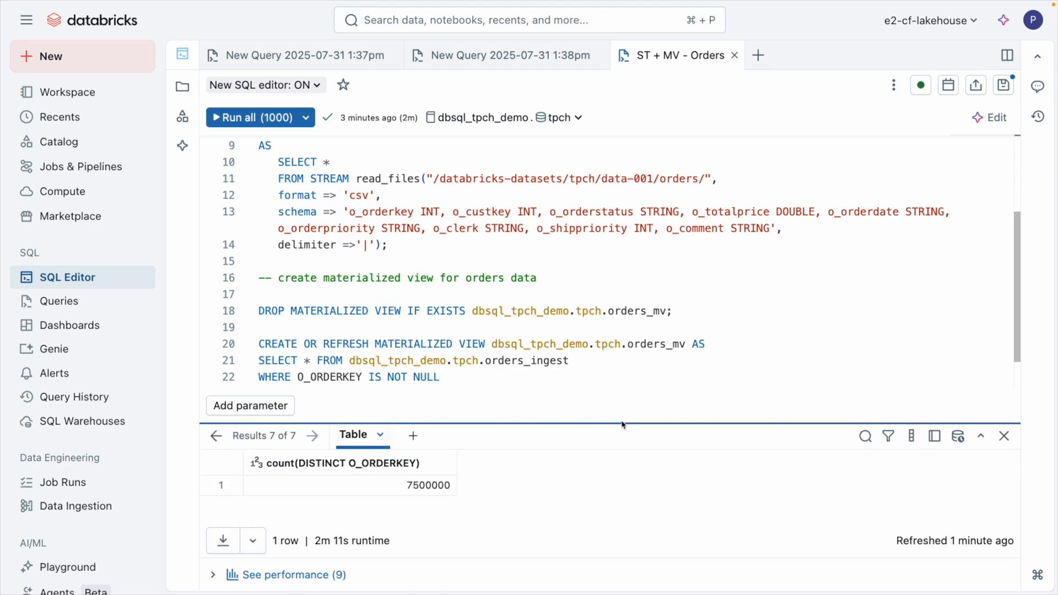
click(216, 424)
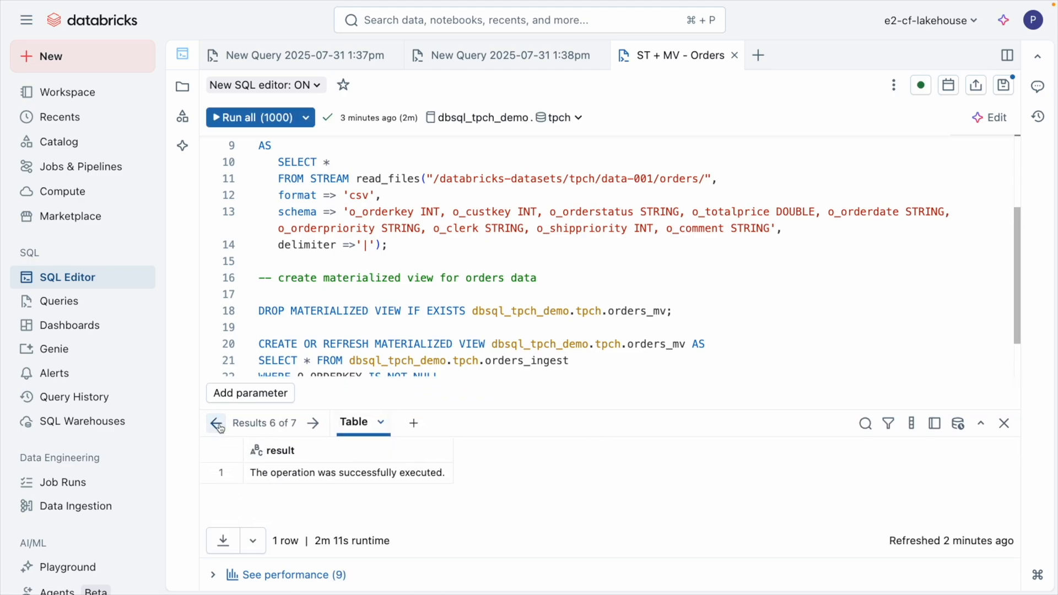
click(215, 422)
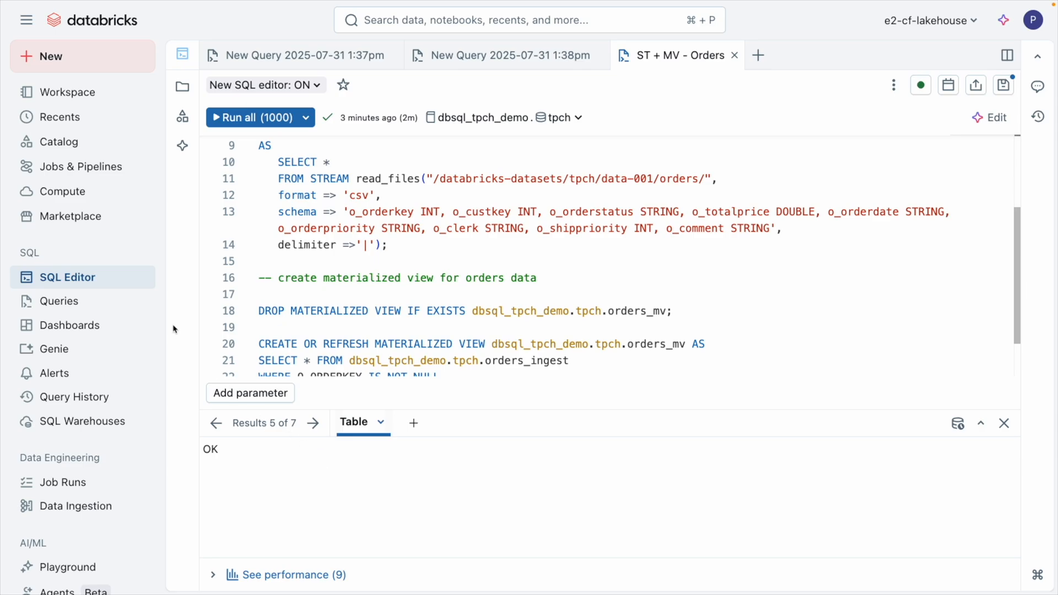
click(182, 116)
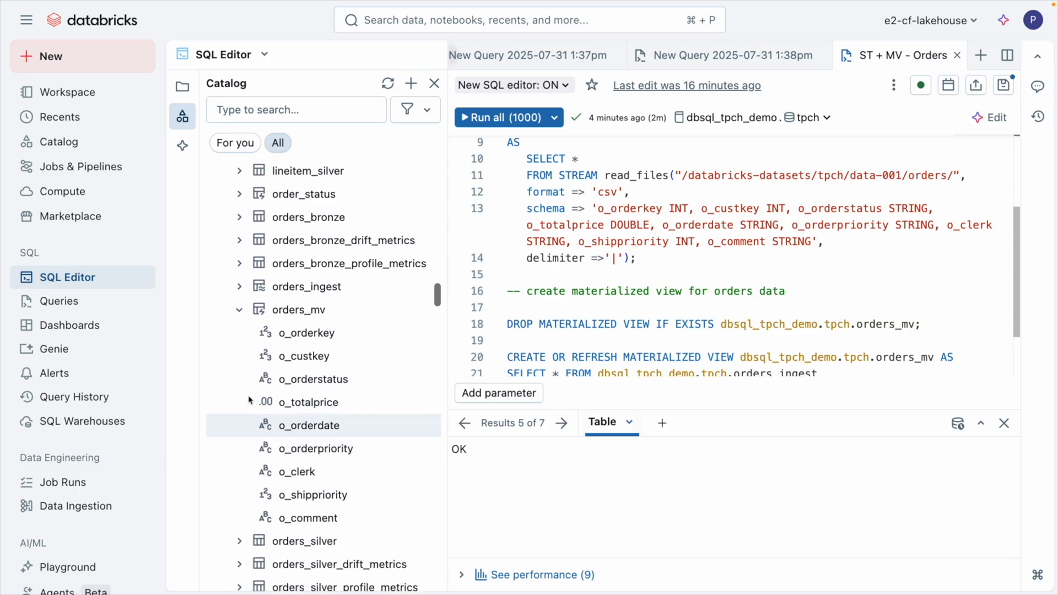
click(931, 59)
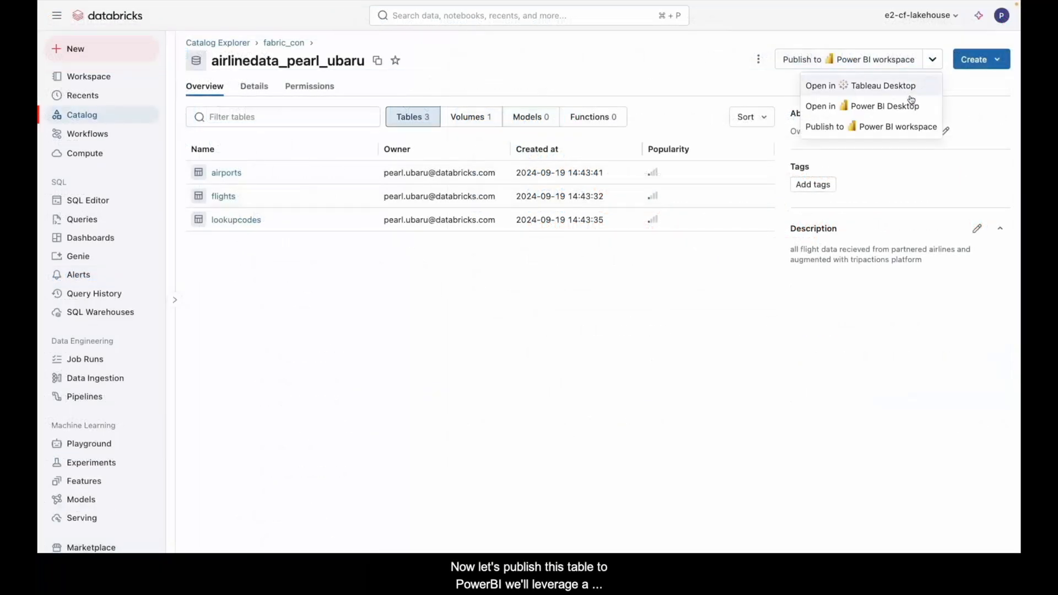
Publish the airline schema to the oneenv Power BI workspace and add a map visual.
click(871, 126)
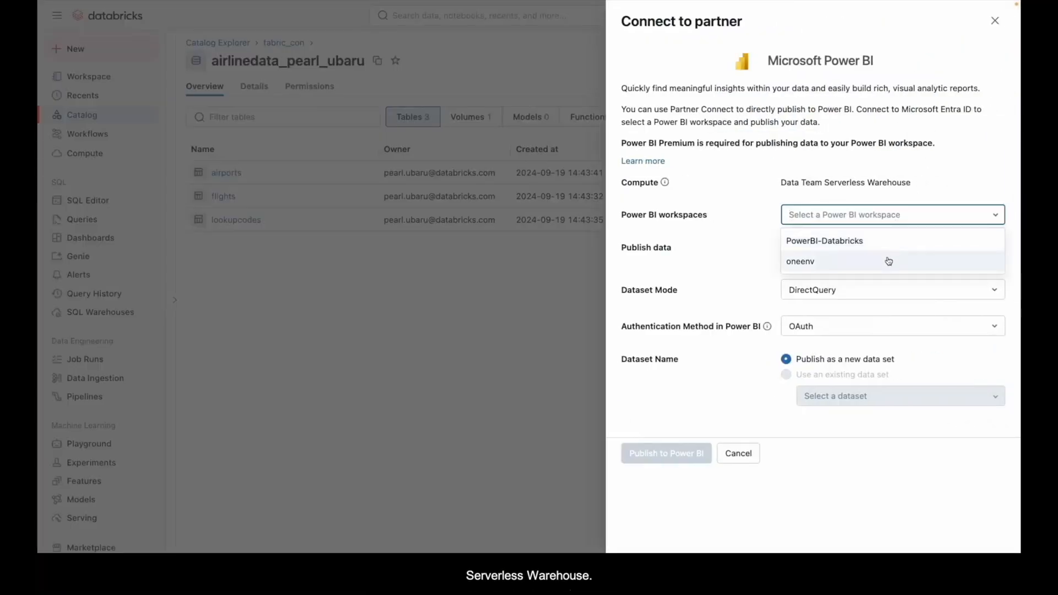
click(800, 261)
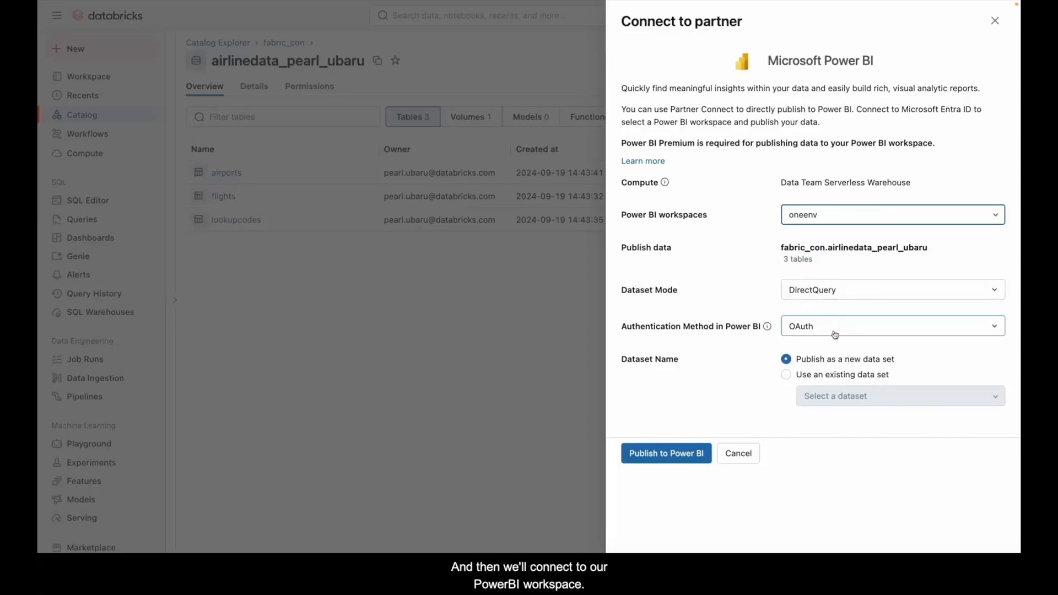
click(666, 453)
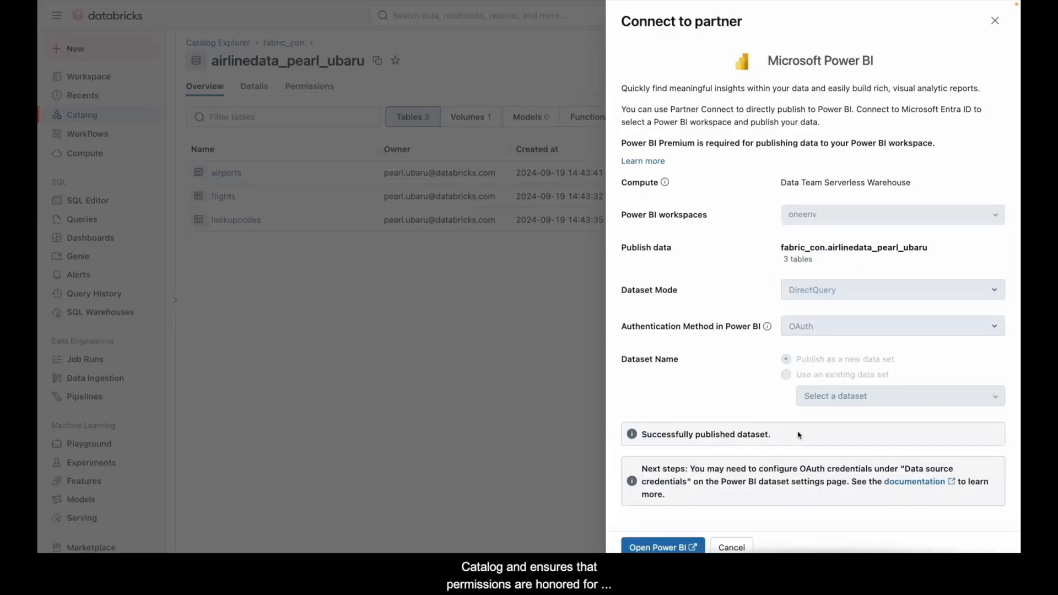
click(663, 547)
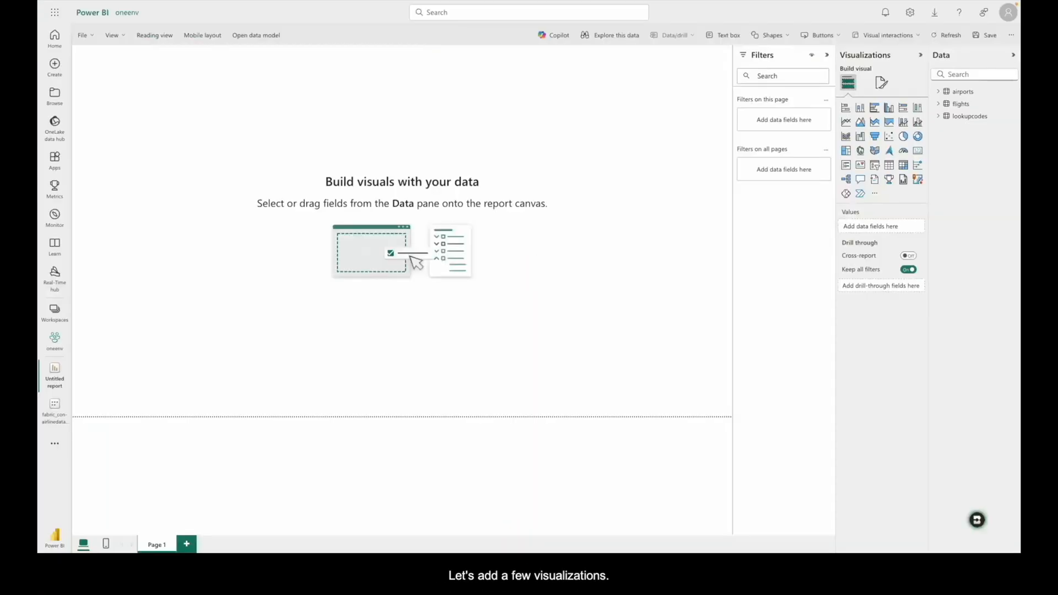
click(859, 150)
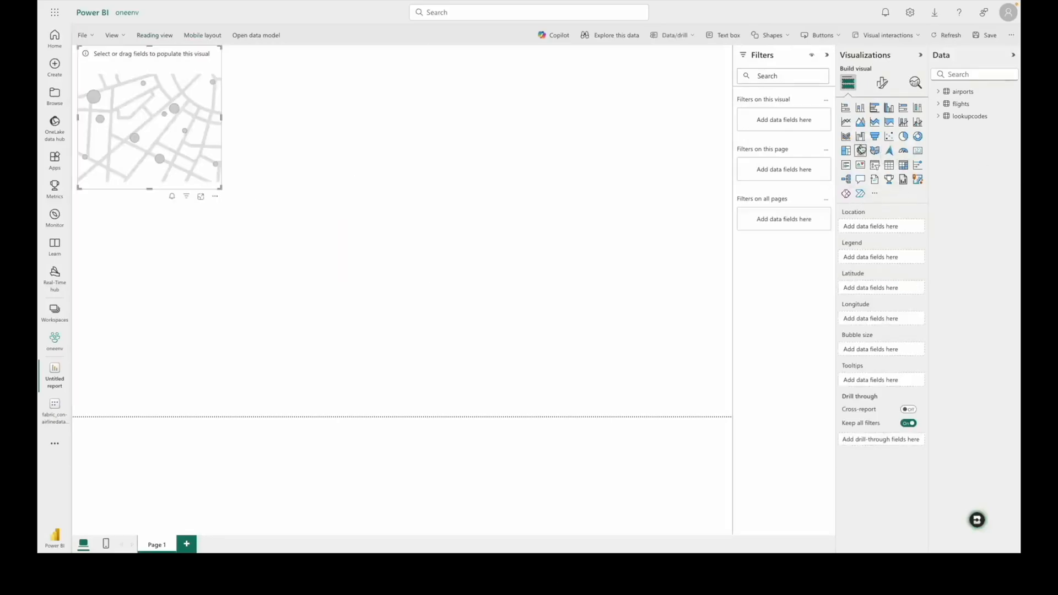